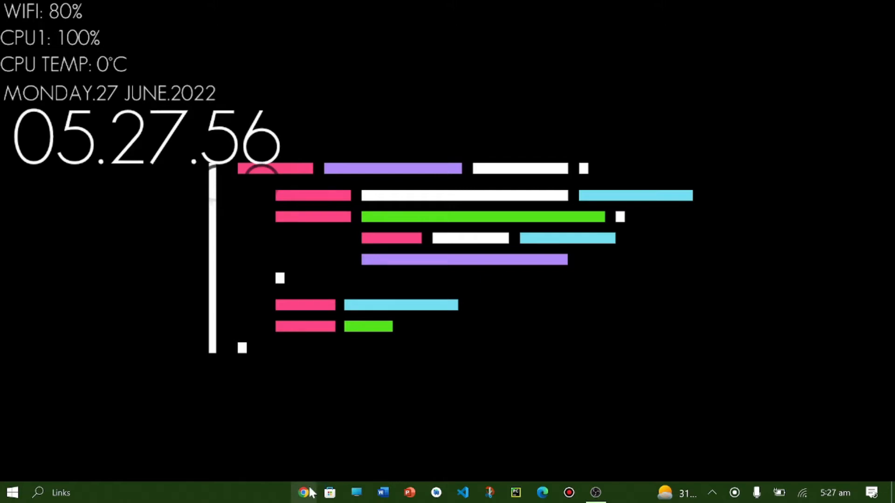
In Chrome, search Google for 'dart online compiler' and scroll to the Replit result
{"action": "left_click", "coordinate": [303, 492]}
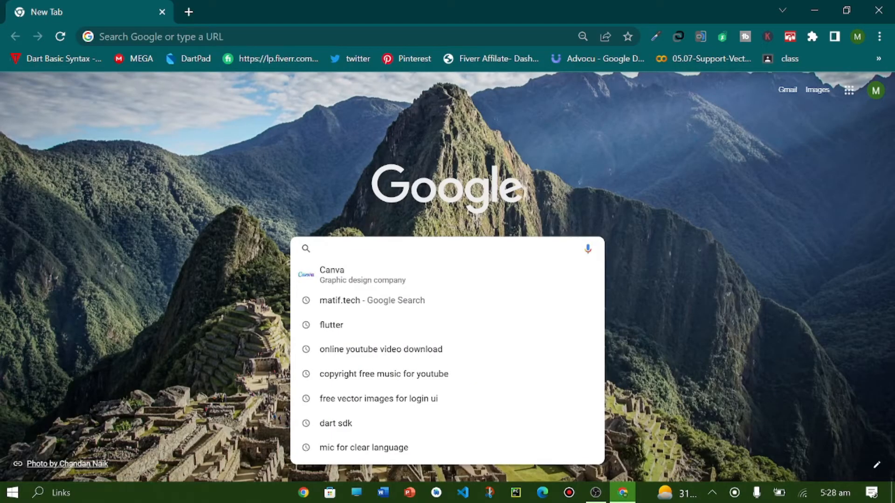
{"action": "type", "text": "dart online compiler\\"}
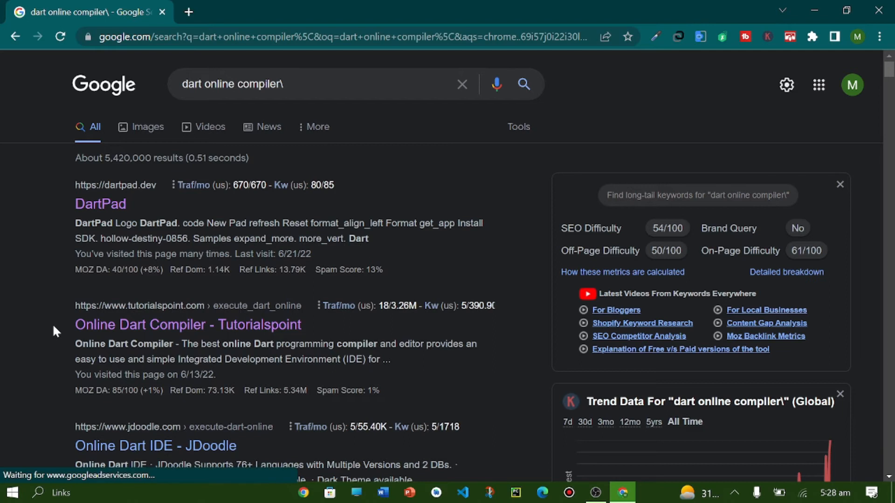
{"action": "scroll", "scroll_direction": "down", "scroll_amount": 3}
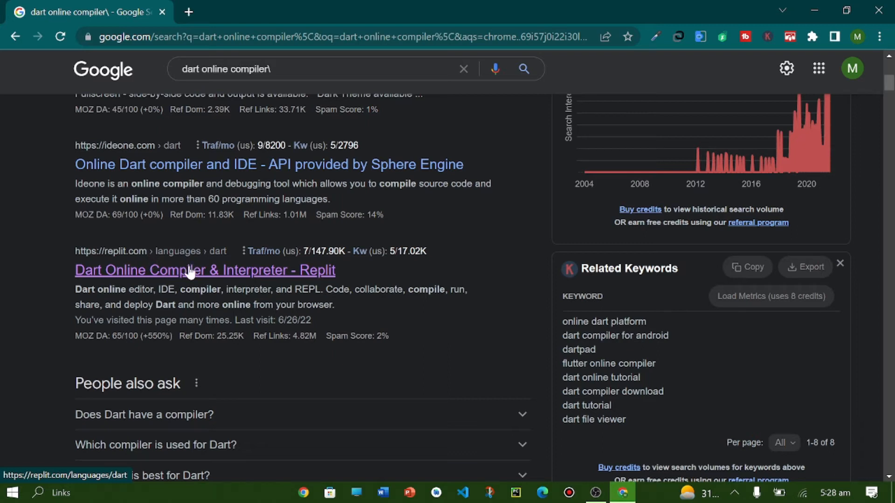
Write a Dart main() printing "Hello Dart" in Replit's online compiler and run it
{"action": "left_click", "coordinate": [204, 270]}
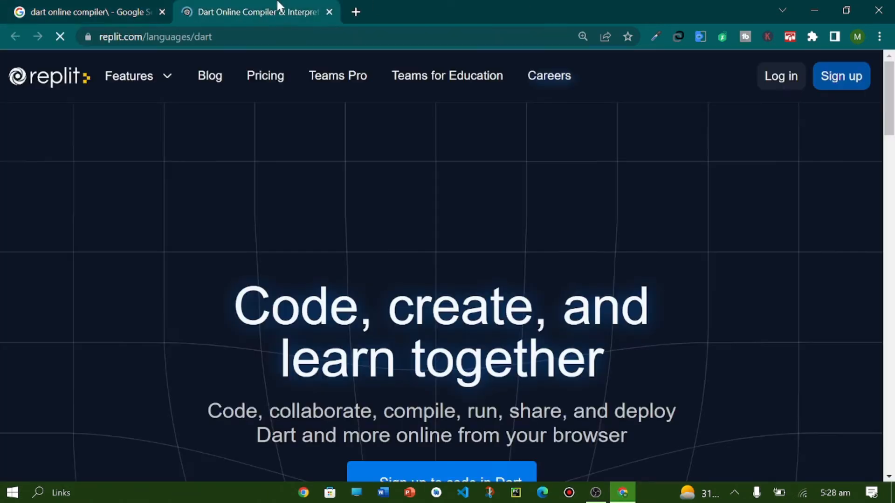
{"action": "scroll", "scroll_direction": "down", "scroll_amount": 3}
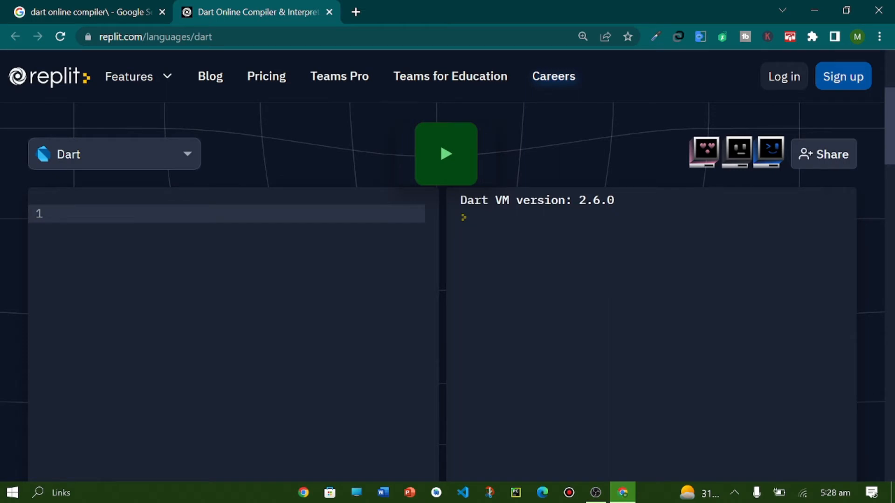
{"action": "type", "text": "void"}
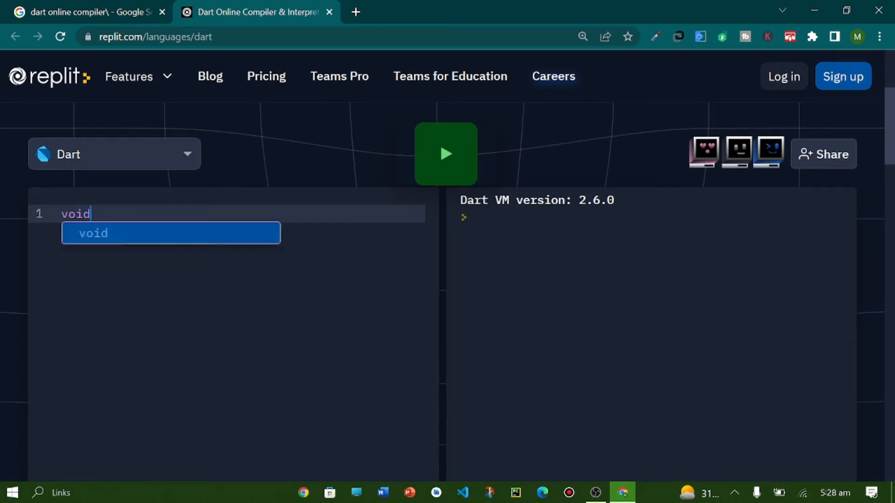
{"action": "type", "text": "main(){"}
{"action": "type", "text": "print(\""}
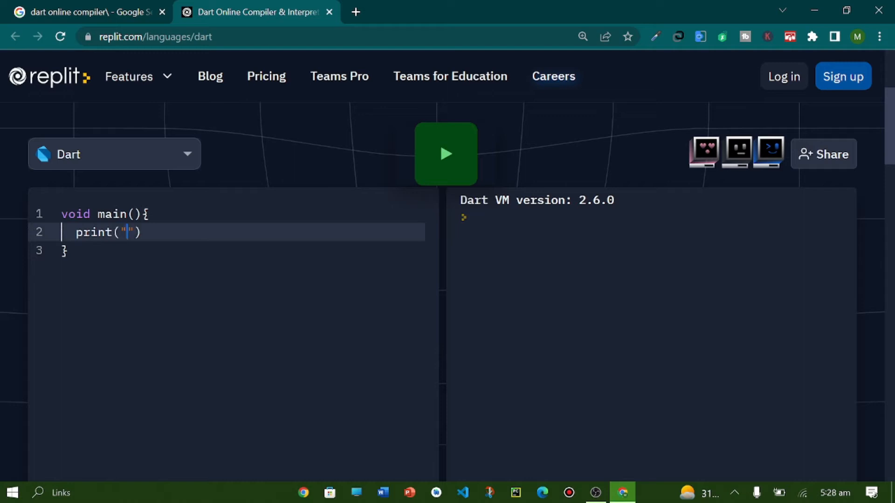
{"action": "type", "text": "Hello"}
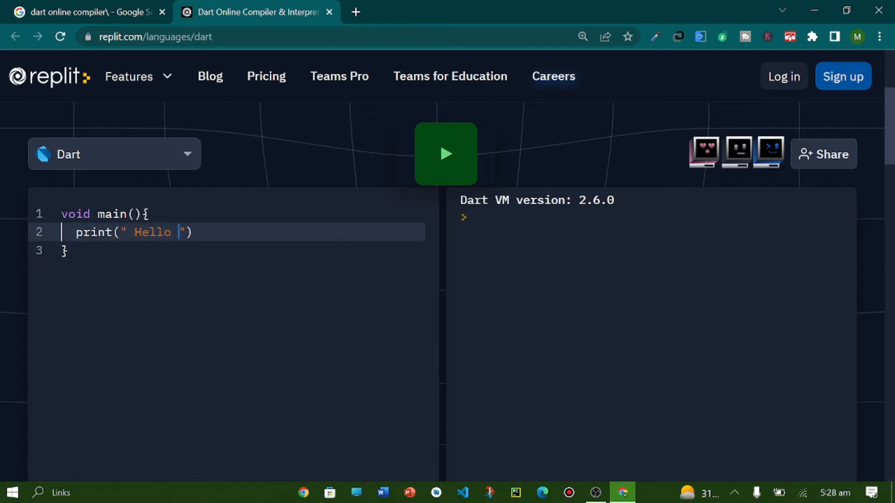
{"action": "type", "text": "Dart\""}
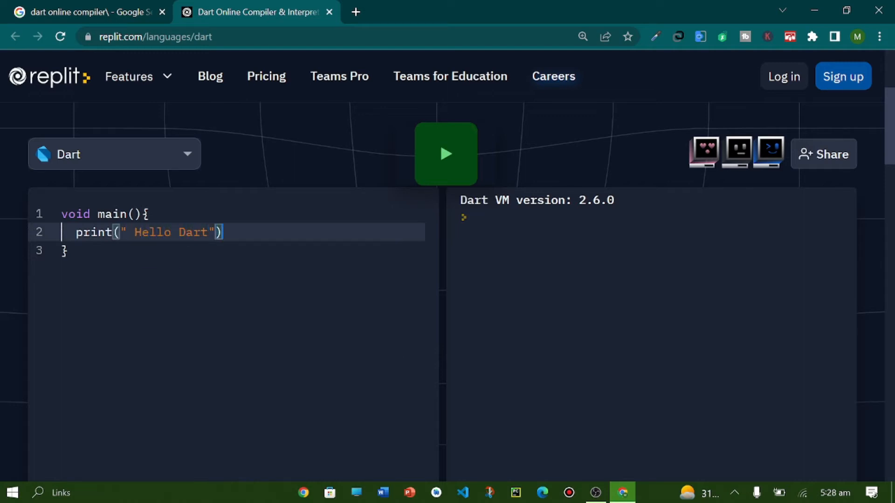
{"action": "left_click", "coordinate": [445, 153]}
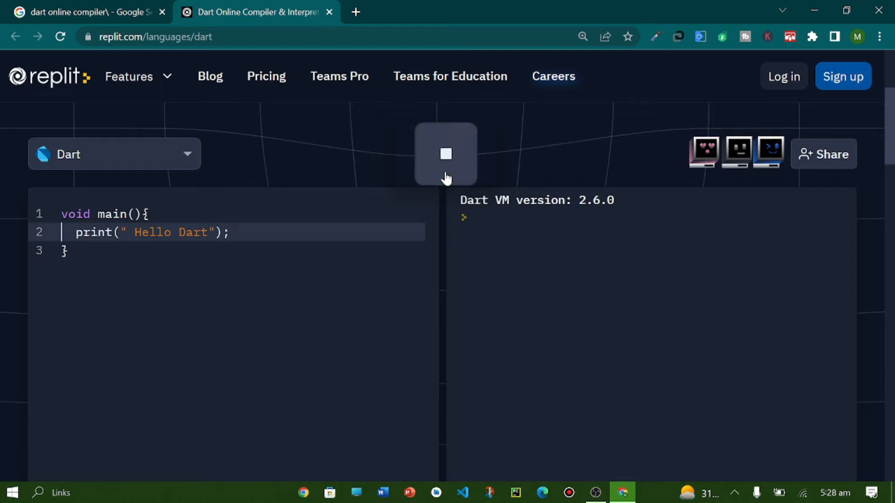
{"action": "left_click", "coordinate": [445, 153]}
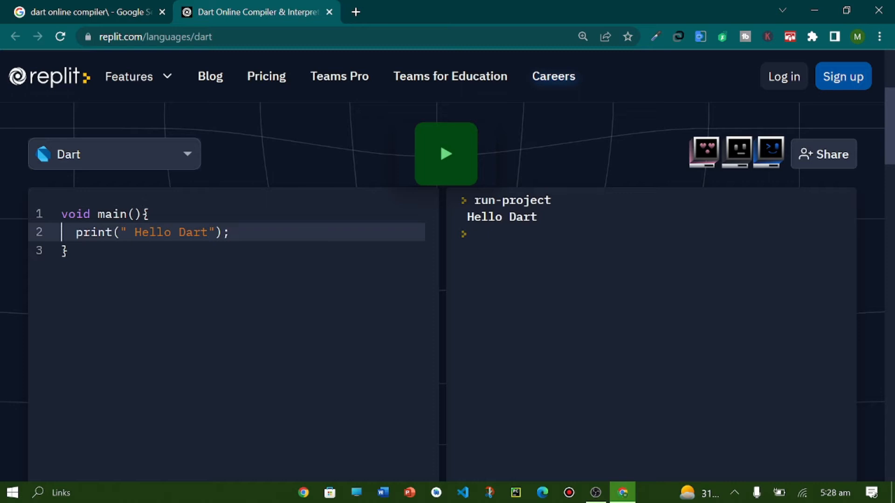
{"action": "mouse_move", "coordinate": [757, 86]}
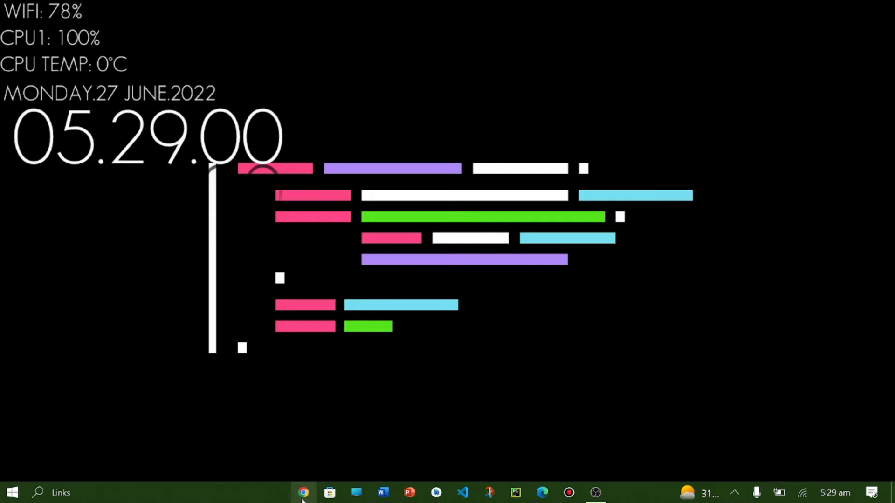
{"action": "left_click", "coordinate": [303, 492]}
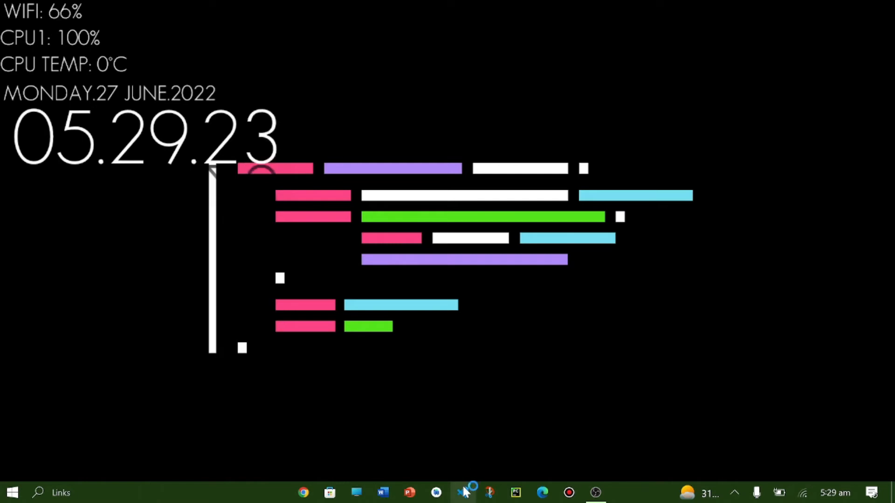
Launch VS Code and start a Dart: New Project console application from the command list
{"action": "left_click", "coordinate": [462, 492]}
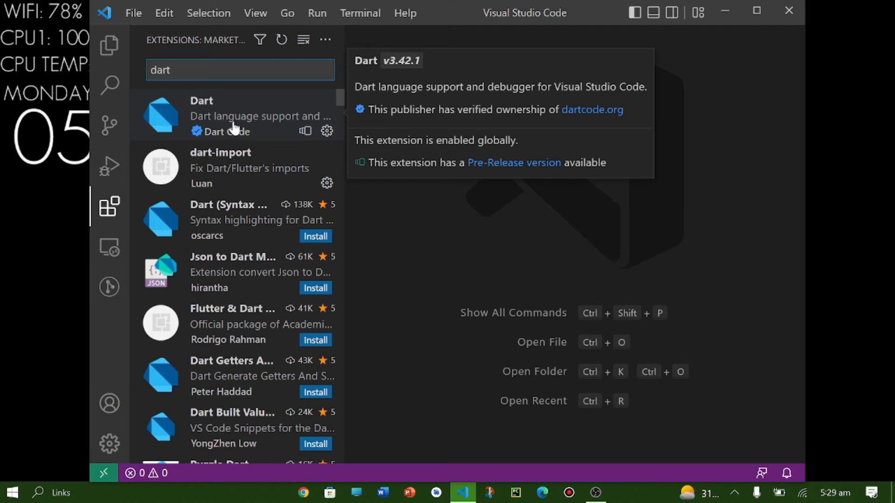
{"action": "mouse_move", "coordinate": [238, 127]}
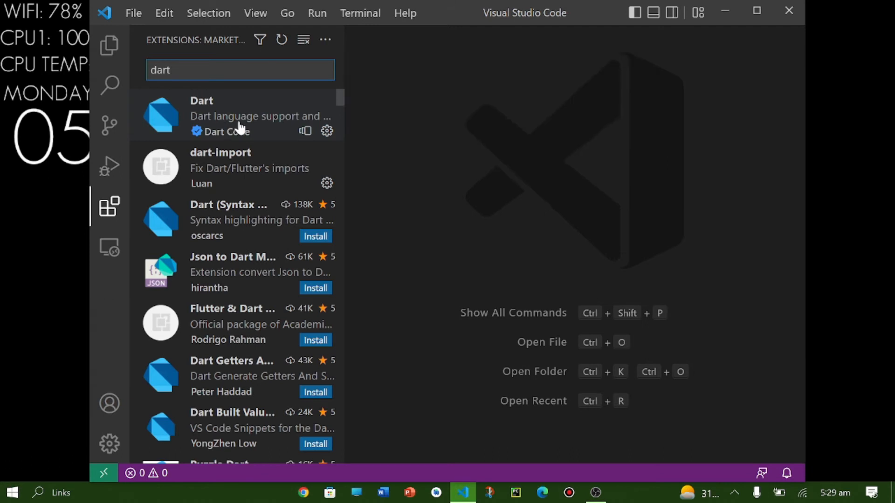
{"action": "mouse_move", "coordinate": [304, 109]}
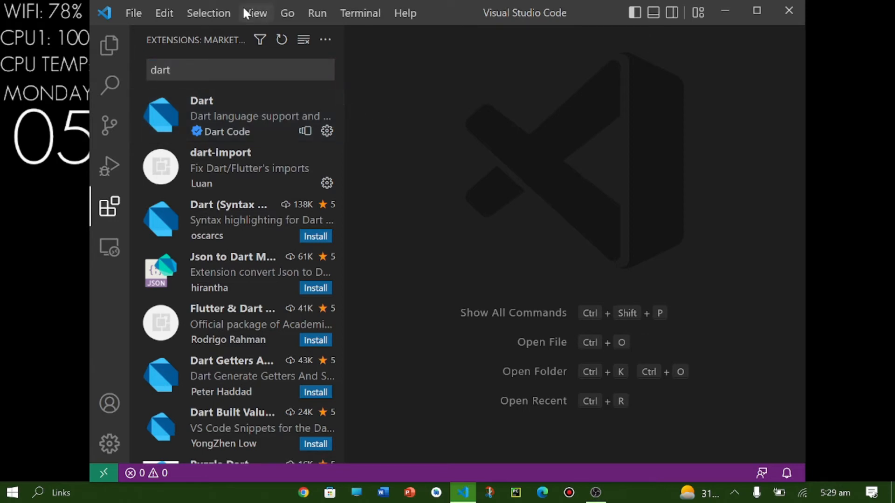
{"action": "left_click", "coordinate": [287, 12]}
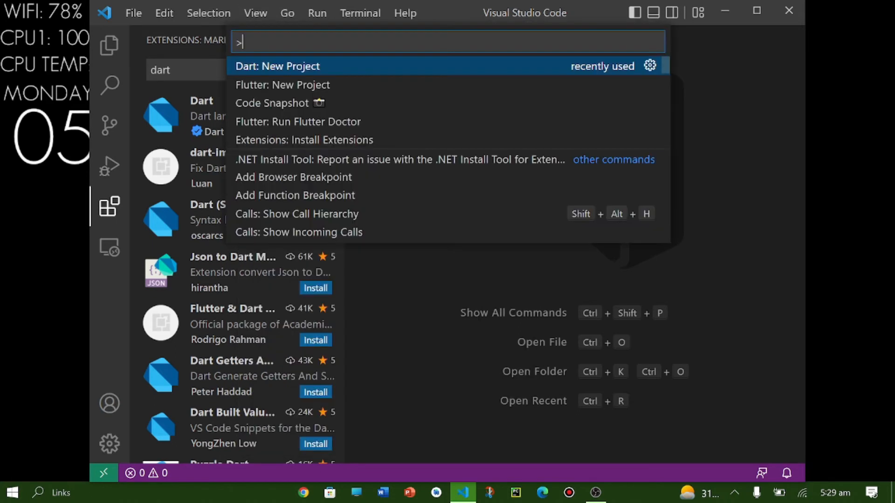
{"action": "type", "text": "d"}
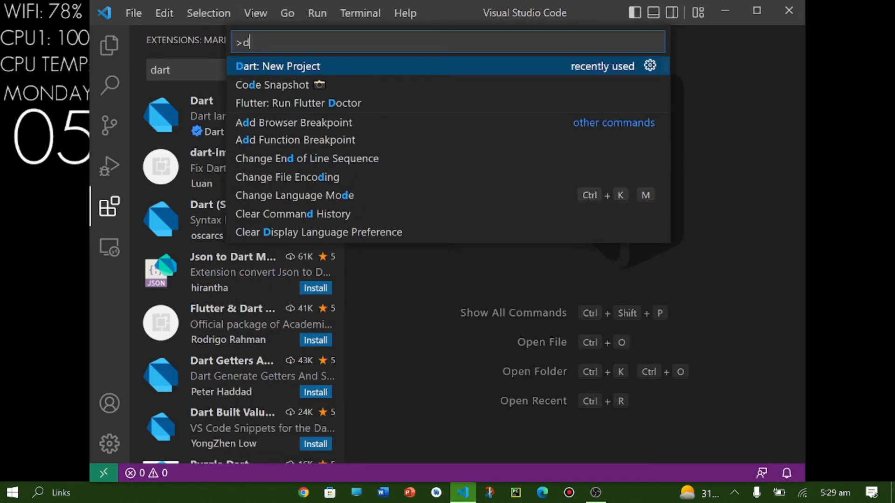
{"action": "type", "text": "art"}
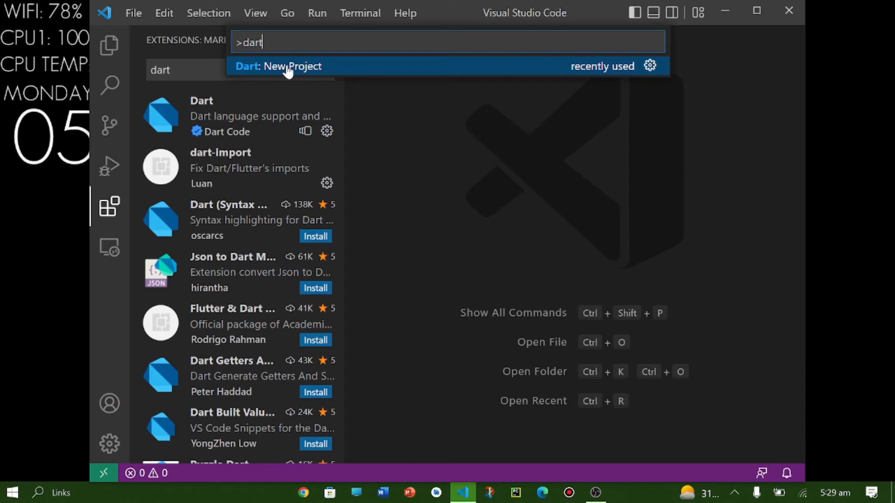
{"action": "left_click", "coordinate": [279, 66]}
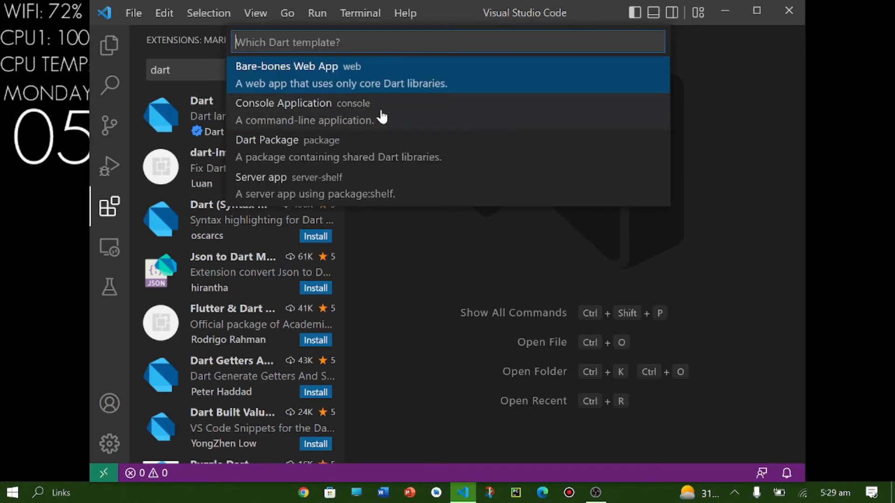
{"action": "left_click", "coordinate": [287, 66]}
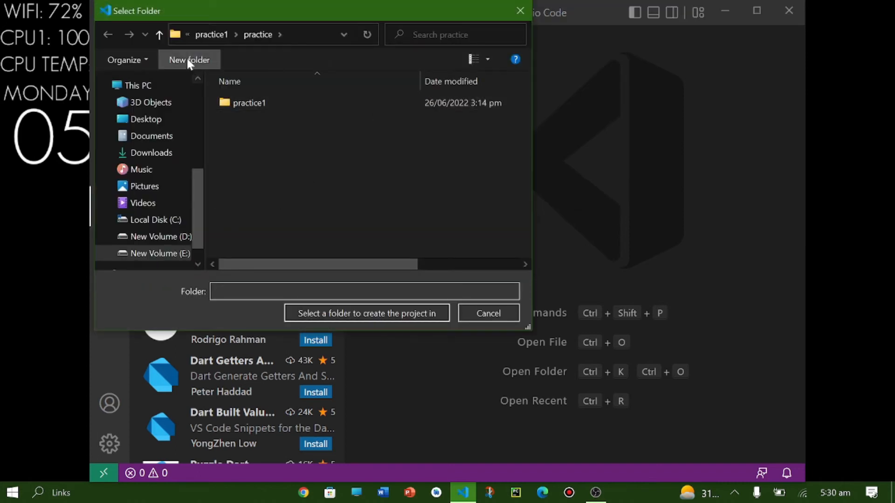
Create the practice2 project folder under practice and open its empty practice2.dart
{"action": "left_click", "coordinate": [188, 59]}
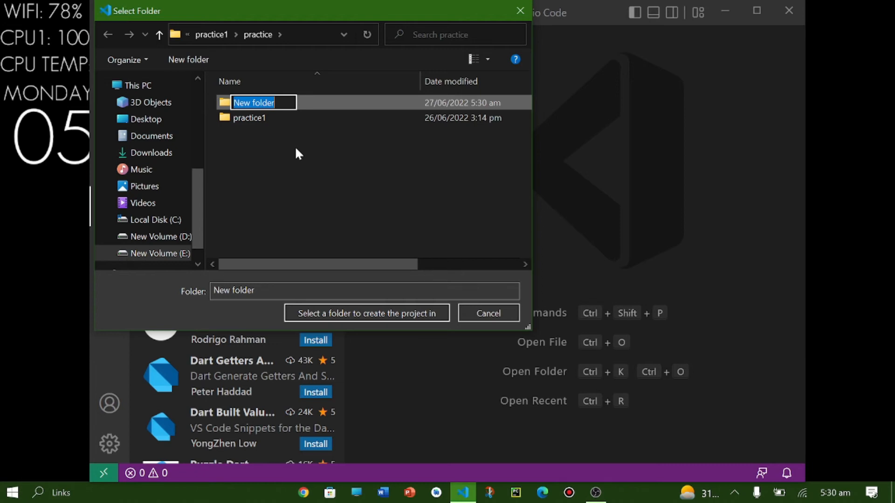
{"action": "type", "text": "practice2"}
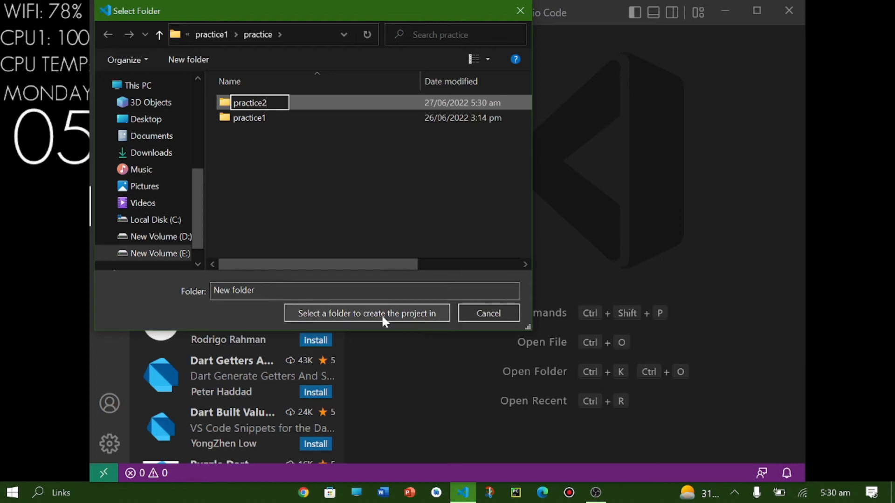
{"action": "left_click", "coordinate": [366, 313]}
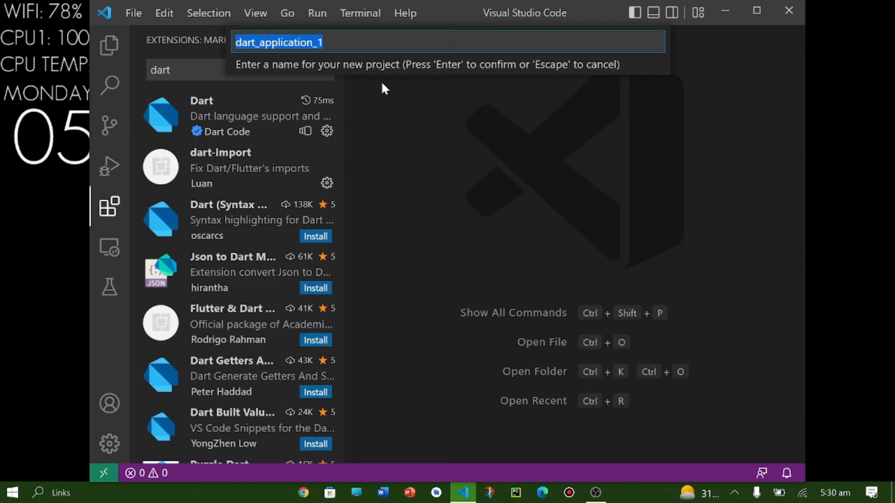
{"action": "type", "text": "p"}
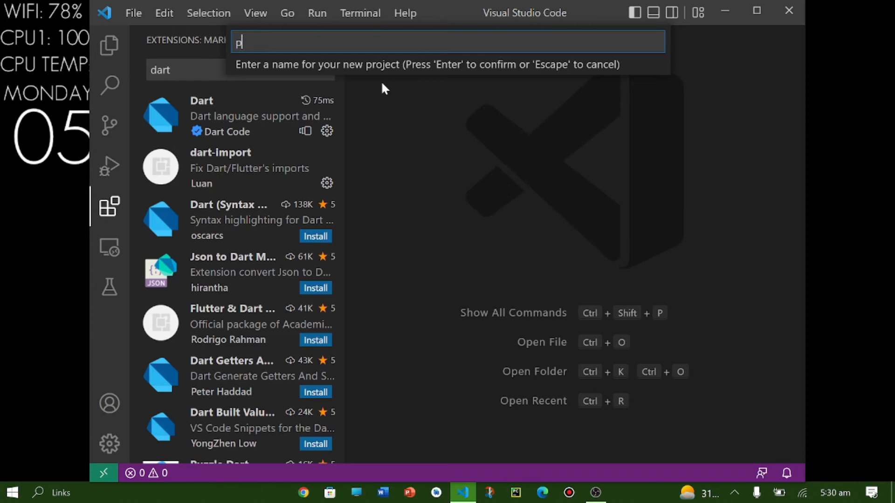
{"action": "type", "text": "ractic"}
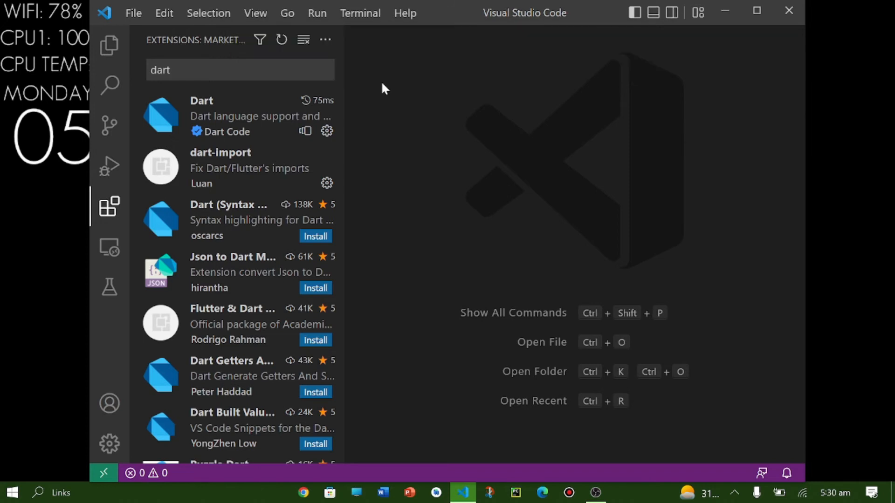
{"action": "left_click", "coordinate": [108, 45]}
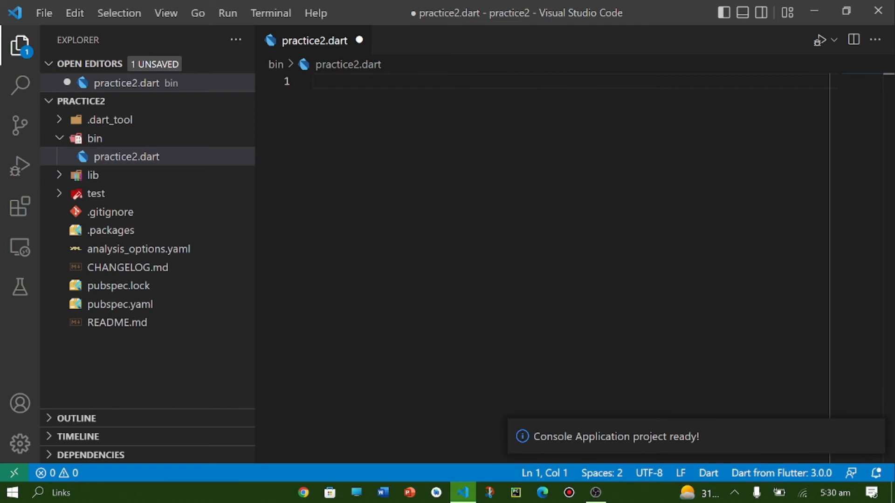
Write main() with print("Hi, I'm Muhammad") and begin a second, empty print statement
{"action": "type", "text": "void"}
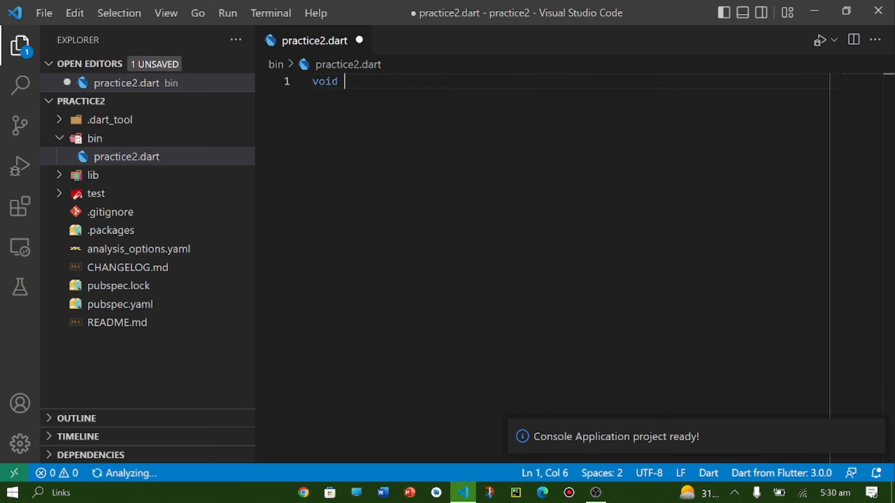
{"action": "type", "text": "main(){}"}
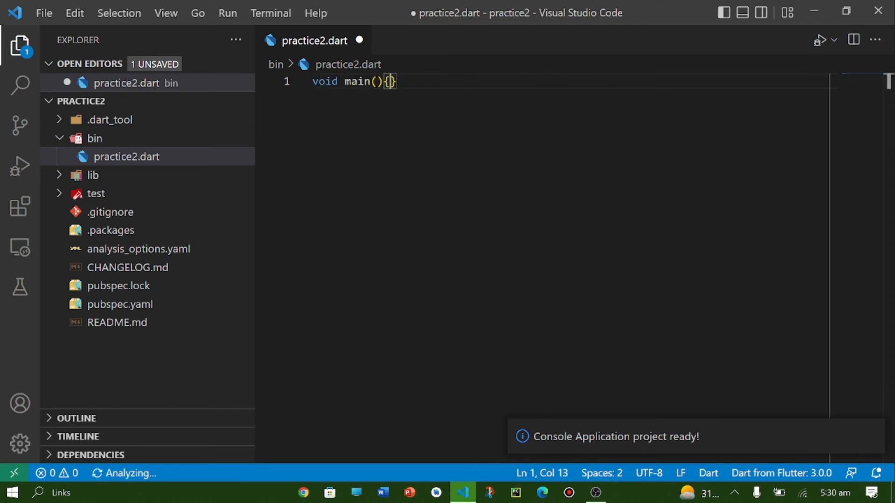
{"action": "type", "text": "print"}
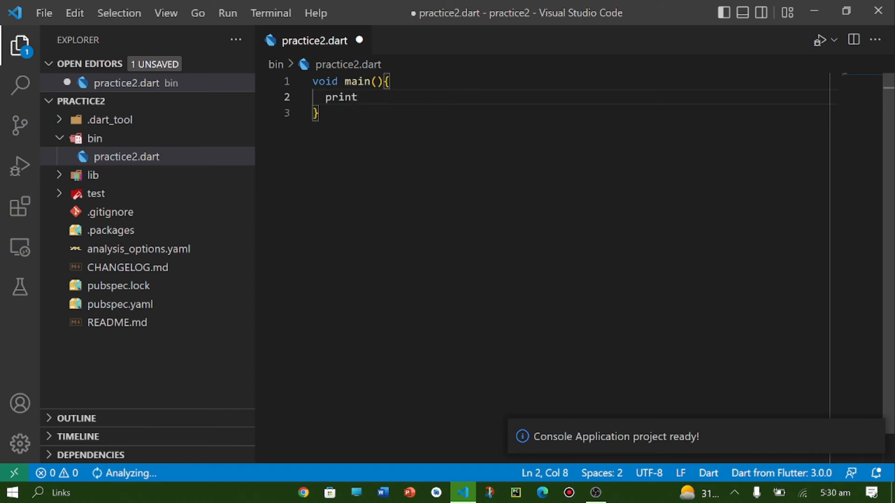
{"action": "type", "text": "(\" \")"}
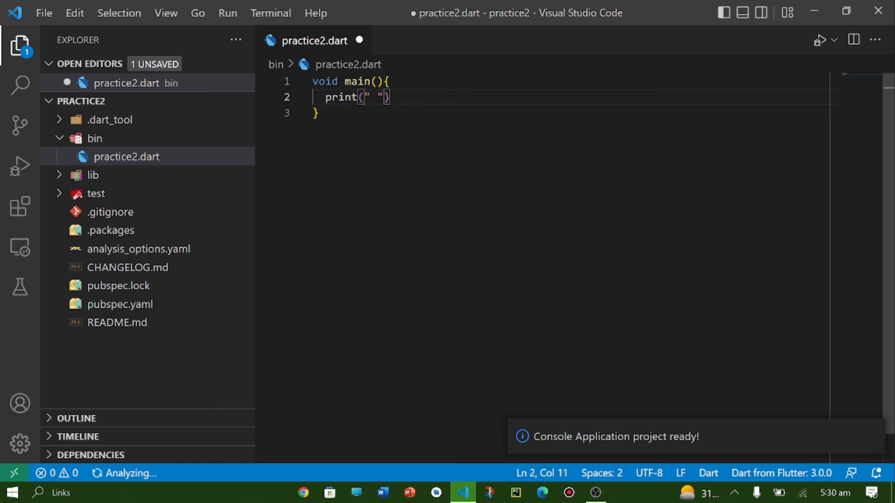
{"action": "type", "text": "Hi, I'm Muha"}
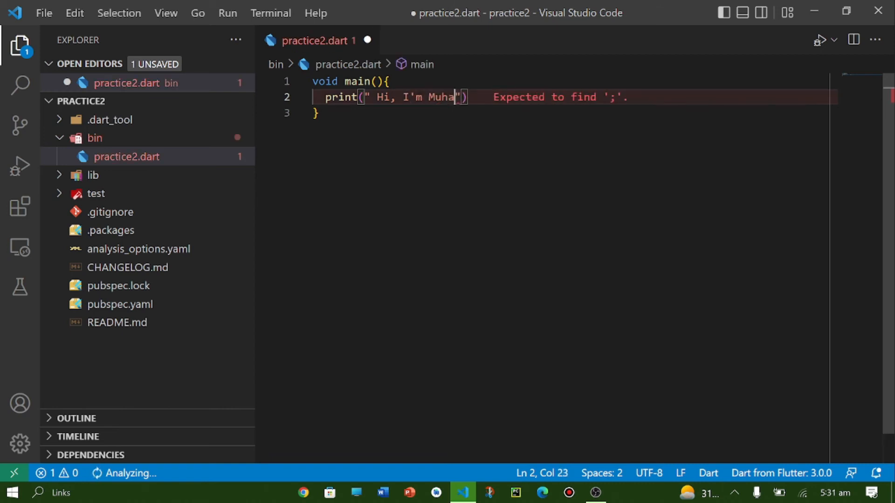
{"action": "type", "text": "mmad"}
{"action": "type", "text": "print"}
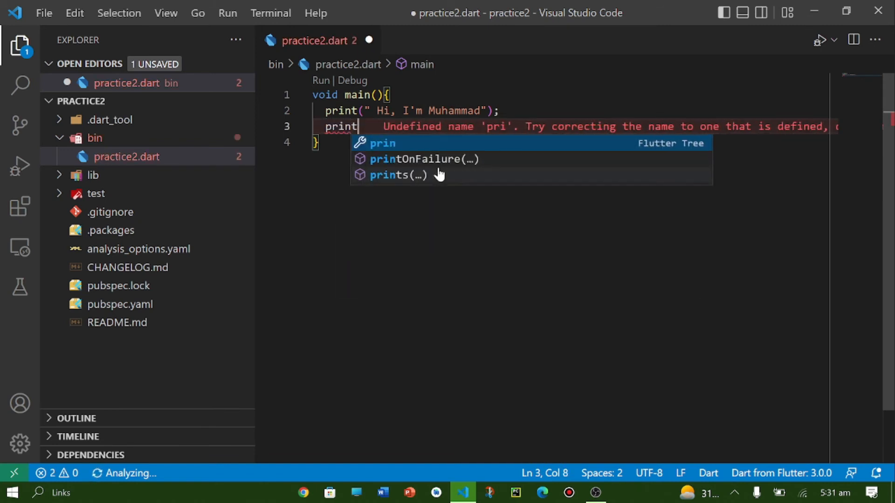
{"action": "type", "text": "9"}
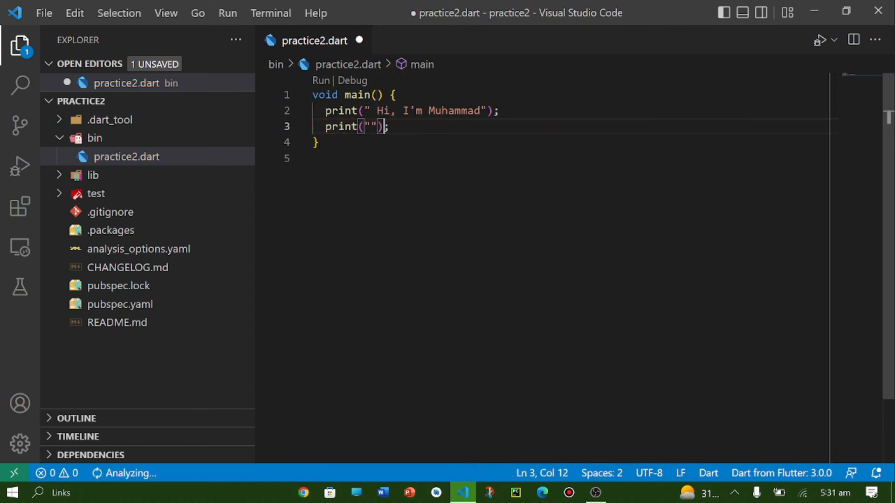
Fill the second print with the Senior Web dev/Flutter Engineer introduction
{"action": "type", "text": "I'"}
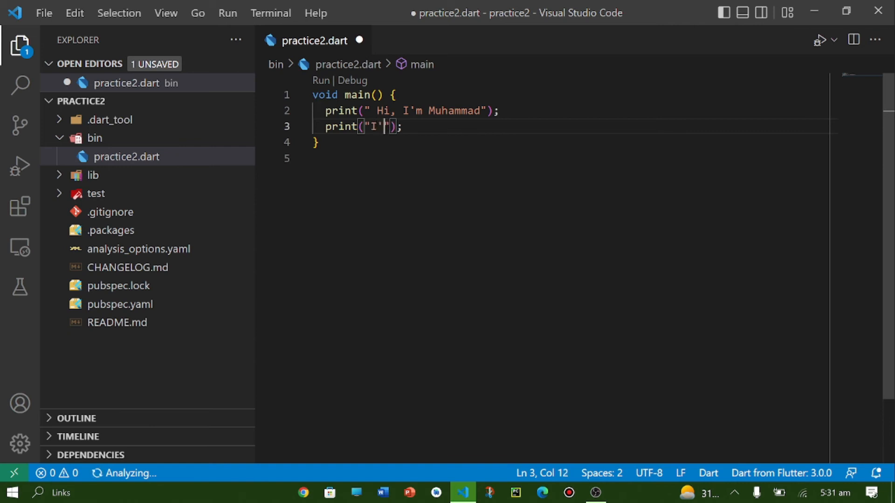
{"action": "type", "text": "m Senoir"}
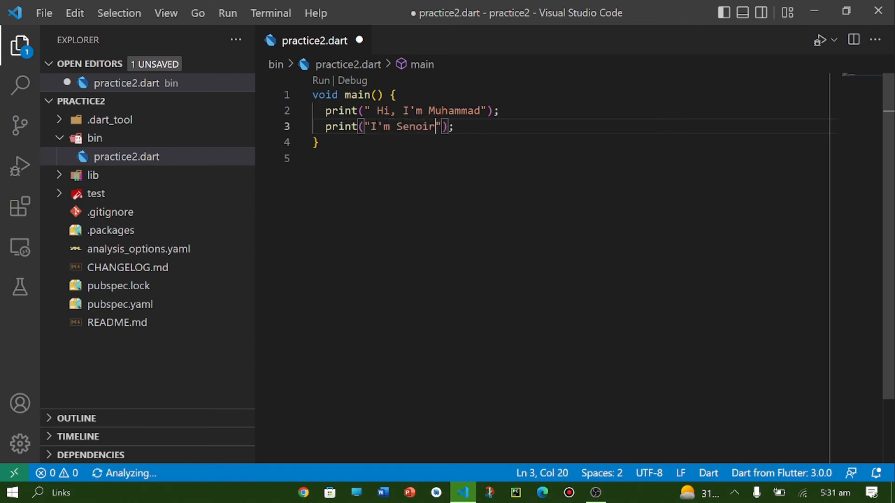
{"action": "type", "text": "Web dev and Fluter Engi"}
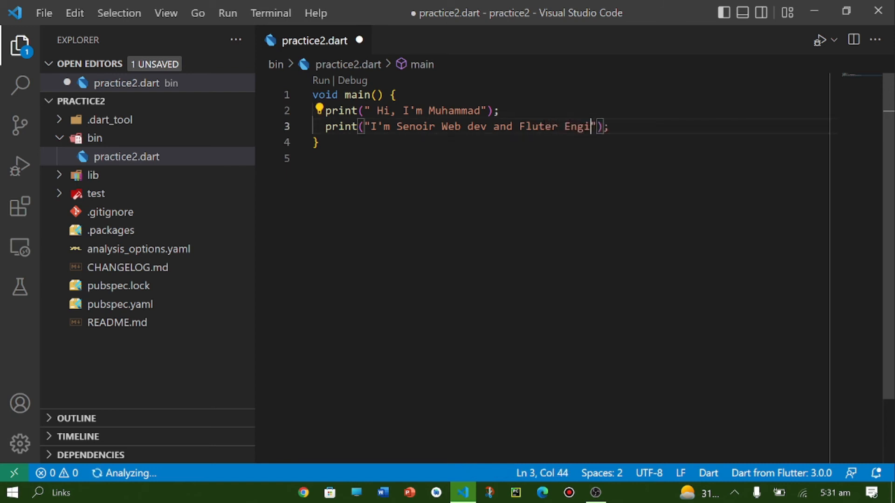
{"action": "type", "text": "nner"}
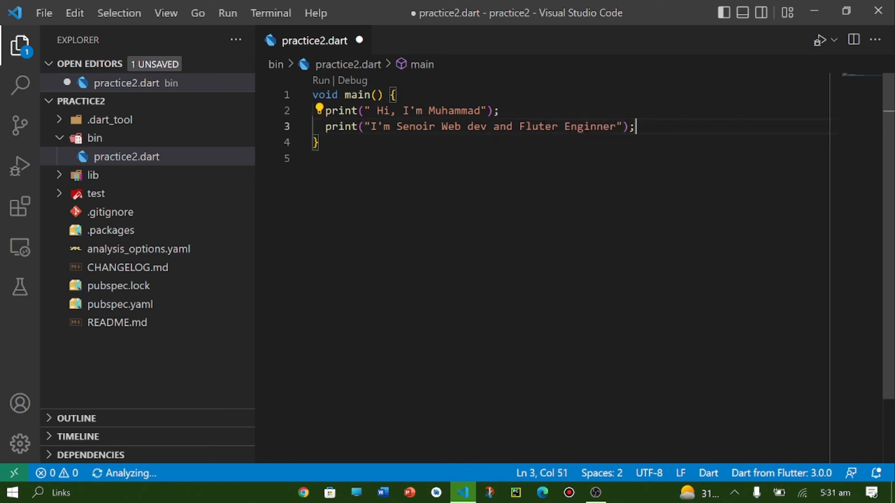
Add a third print saying we'll learn about dart programming in this course
{"action": "type", "text": "print"}
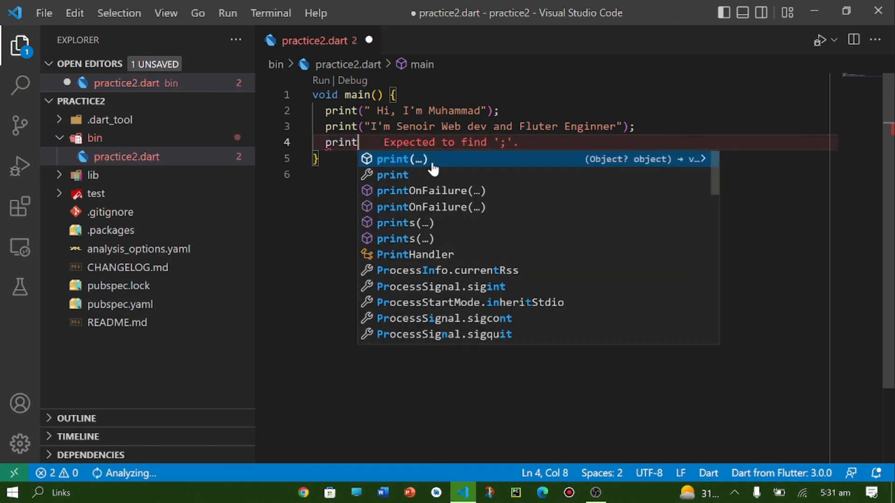
{"action": "type", "text": "(\" \""}
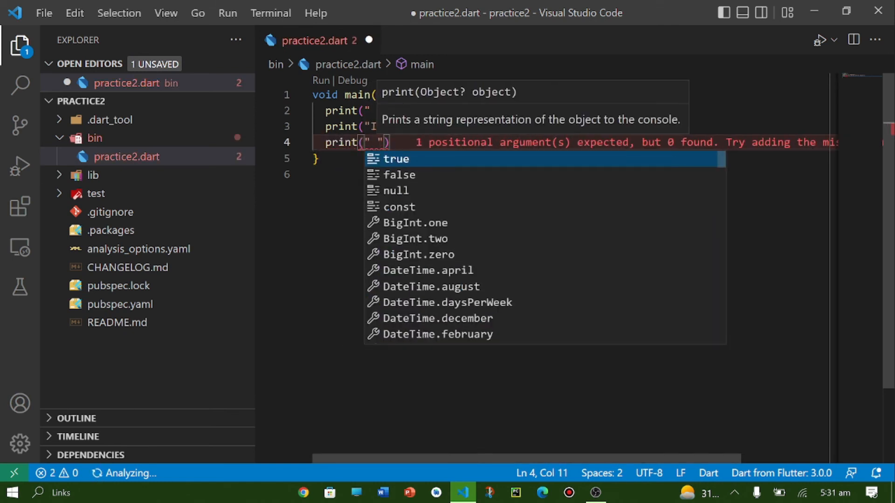
{"action": "type", "text": "We'll"}
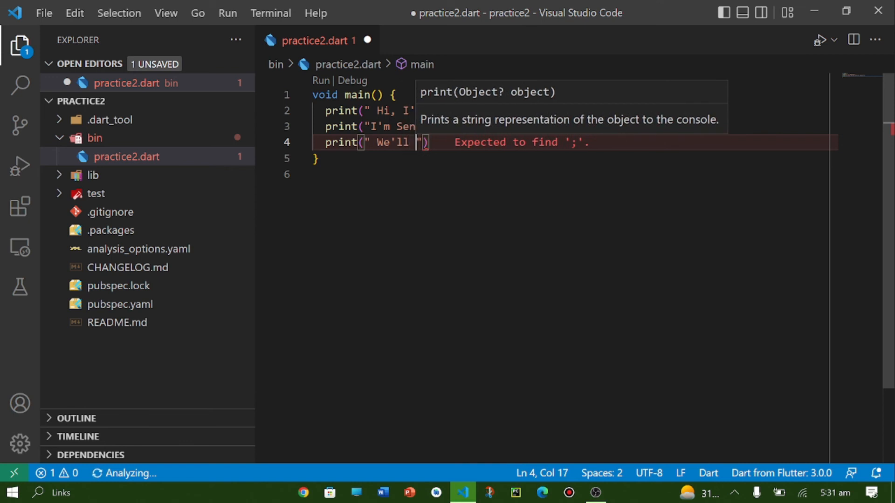
{"action": "type", "text": "learn about"}
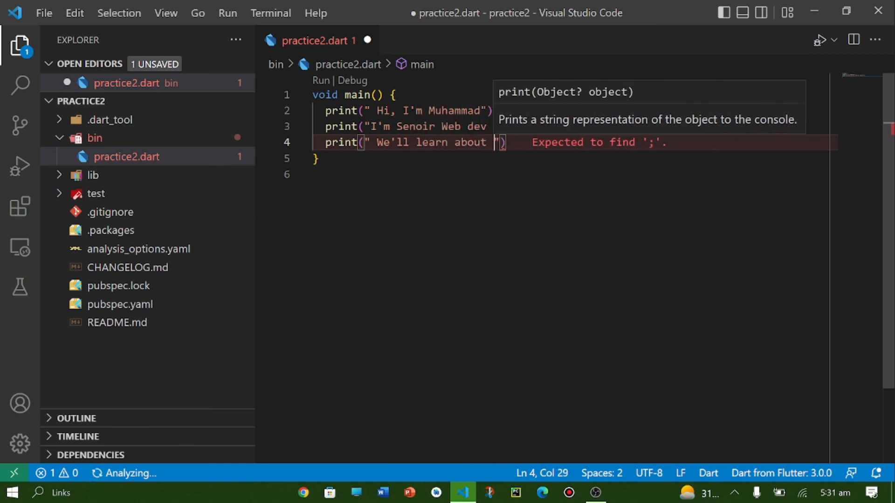
{"action": "type", "text": "dart programmming in this c"}
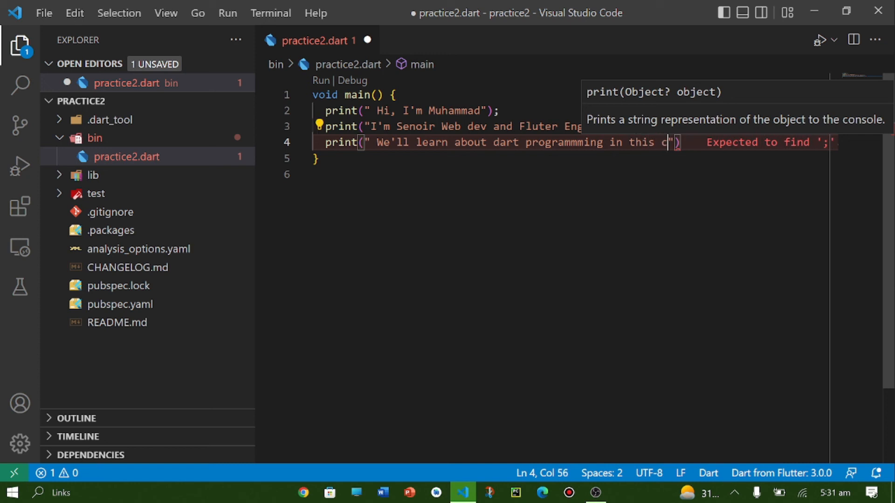
{"action": "type", "text": "ourse"}
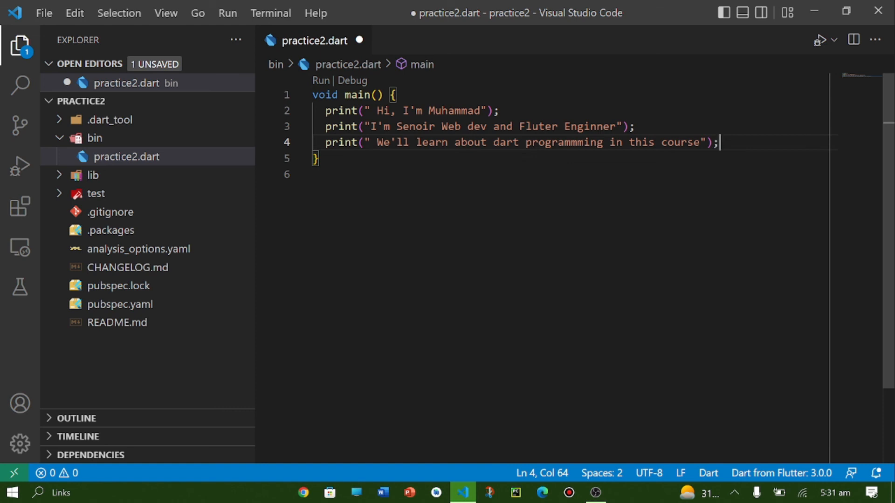
Launch practice2.dart with debugging from the Run and Debug view
{"action": "left_click", "coordinate": [20, 166]}
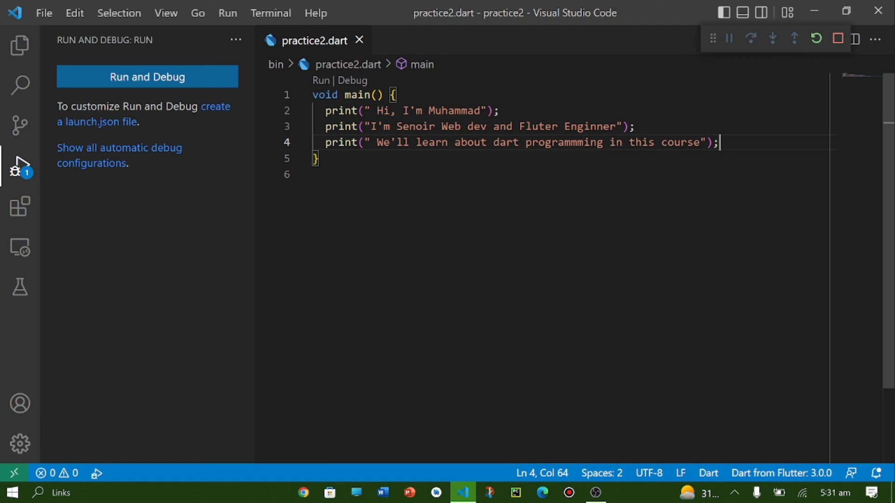
{"action": "left_click", "coordinate": [146, 77]}
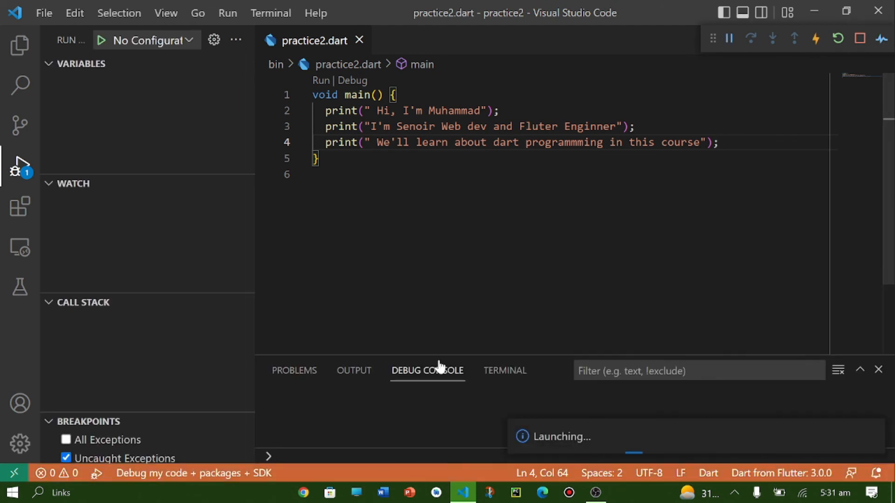